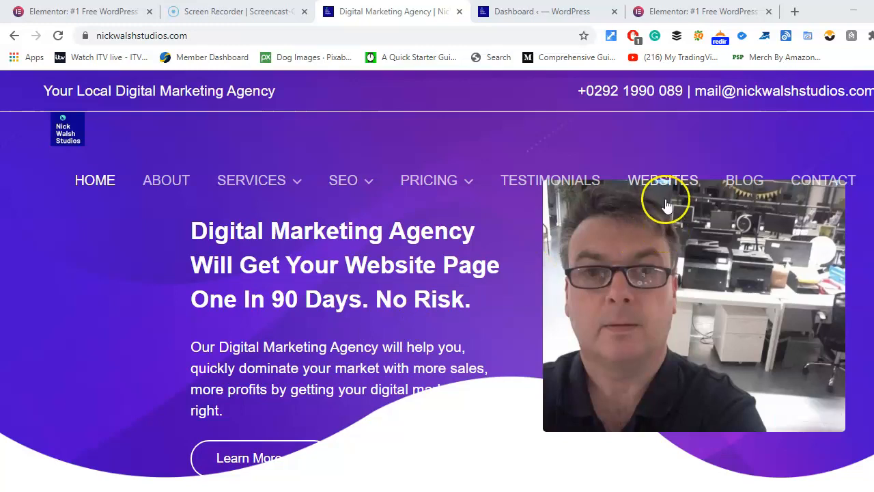
- Go to the Nick Walsh Studios Websites page from the top navigation
click(663, 180)
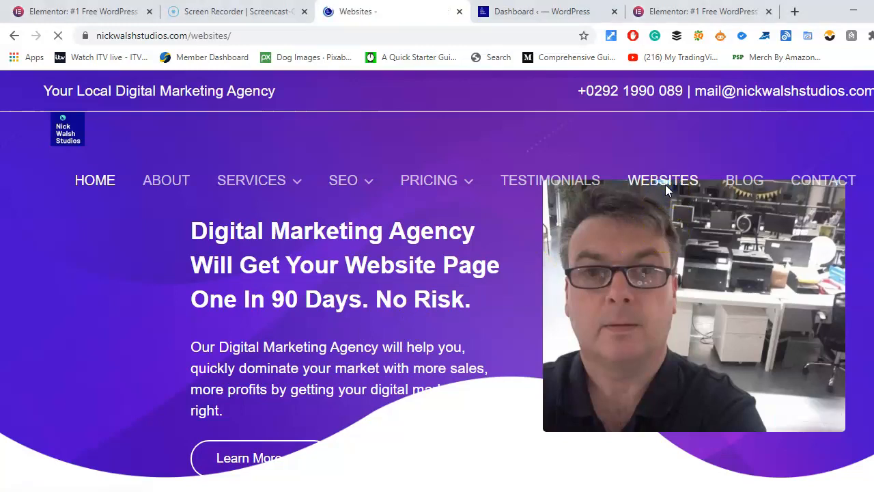
click(663, 180)
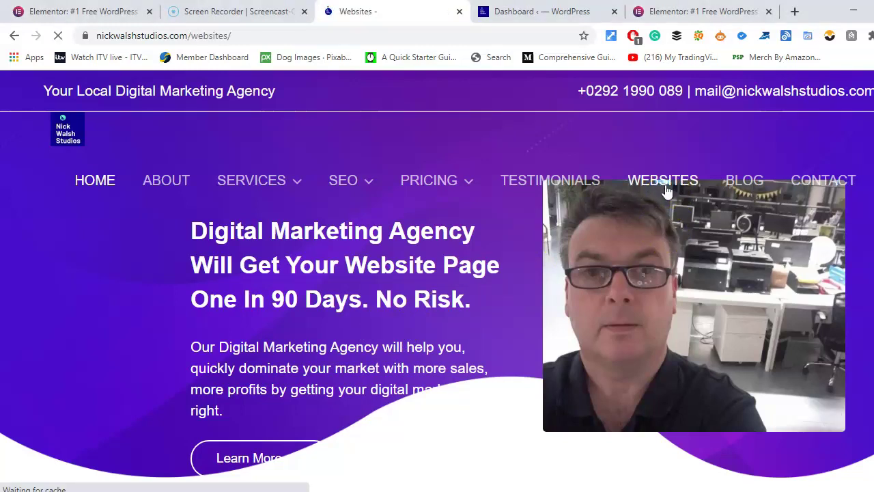
click(664, 180)
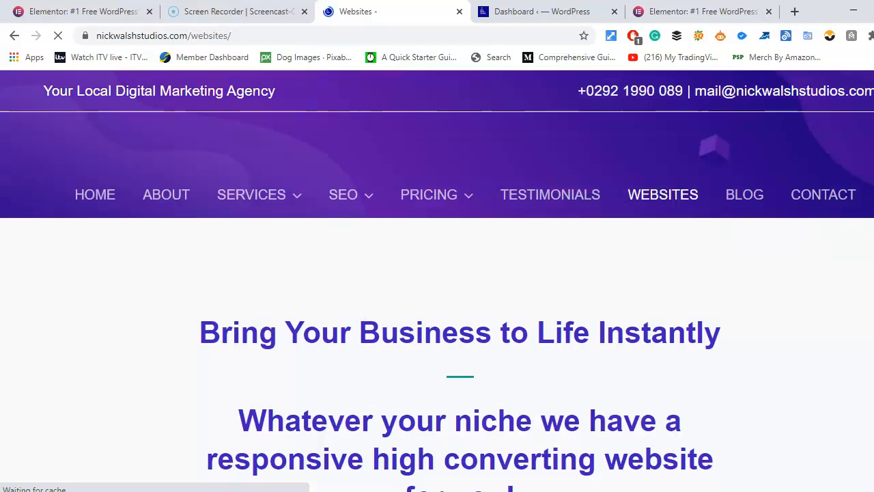
scroll(down, 3)
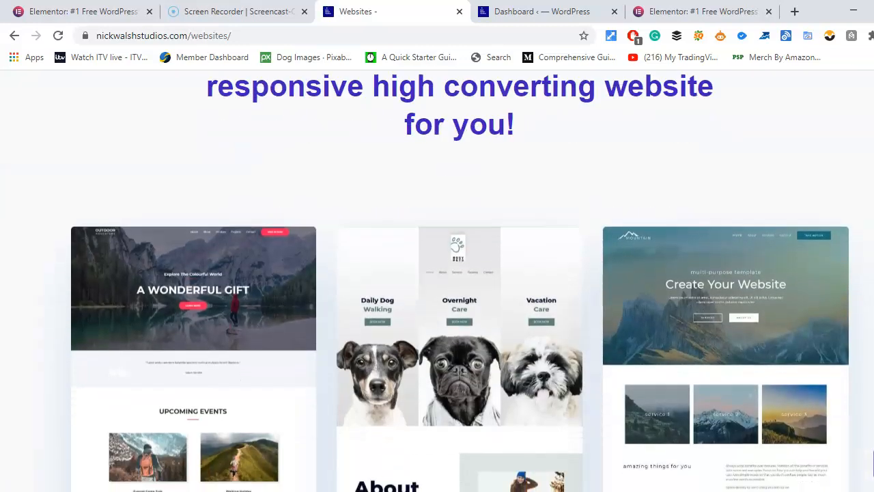
scroll(down, 3)
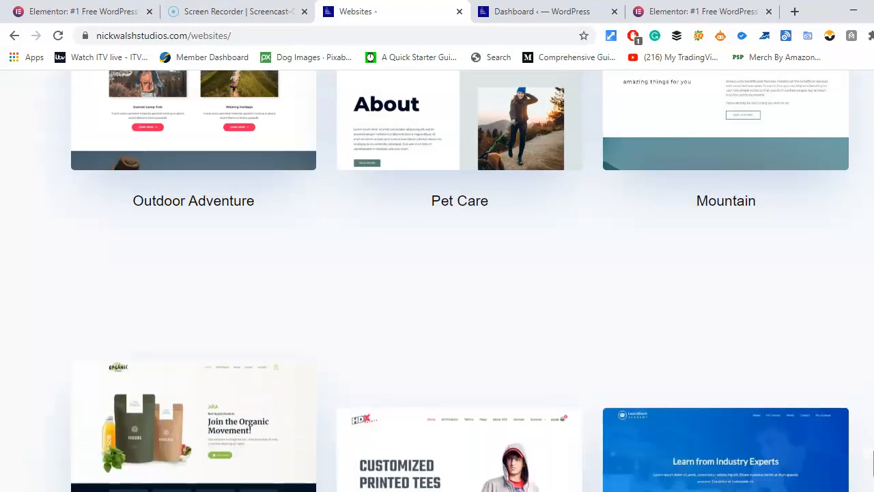
scroll(down, 3)
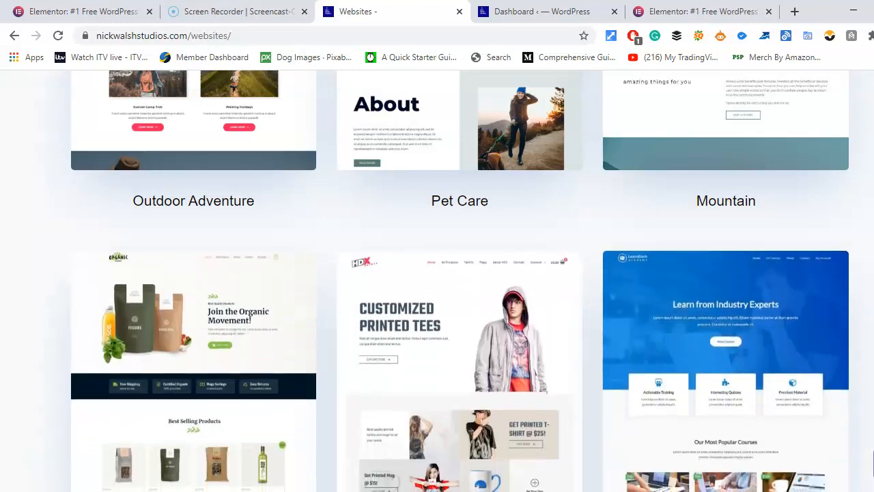
scroll(down, 3)
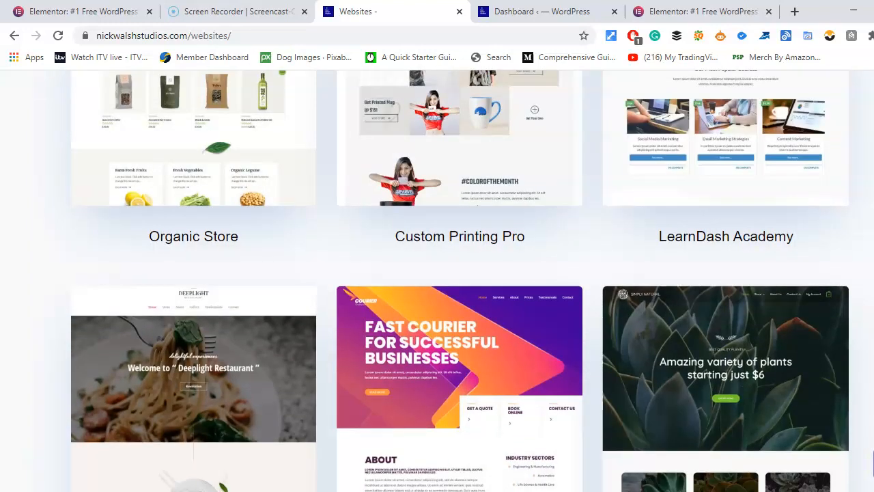
scroll(down, 3)
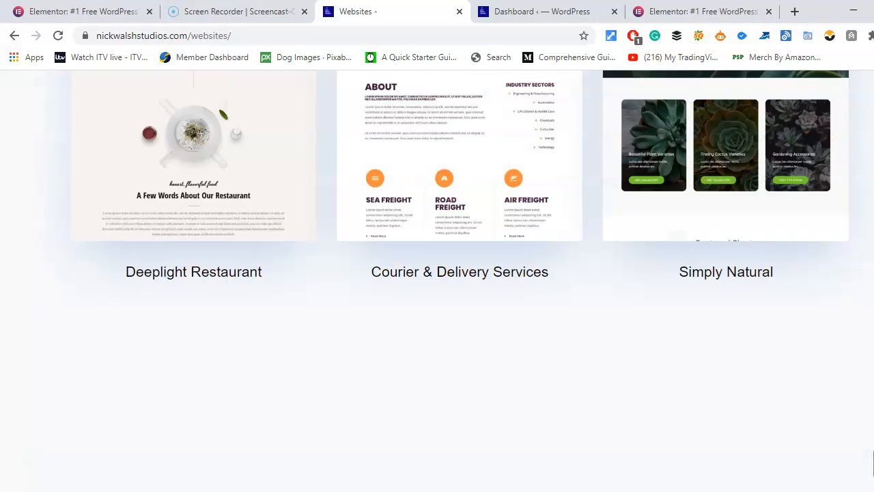
scroll(down, 3)
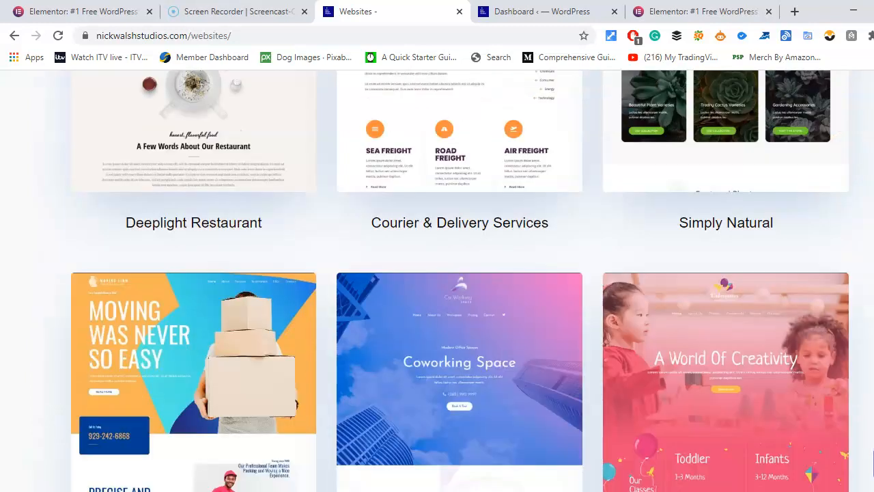
scroll(down, 3)
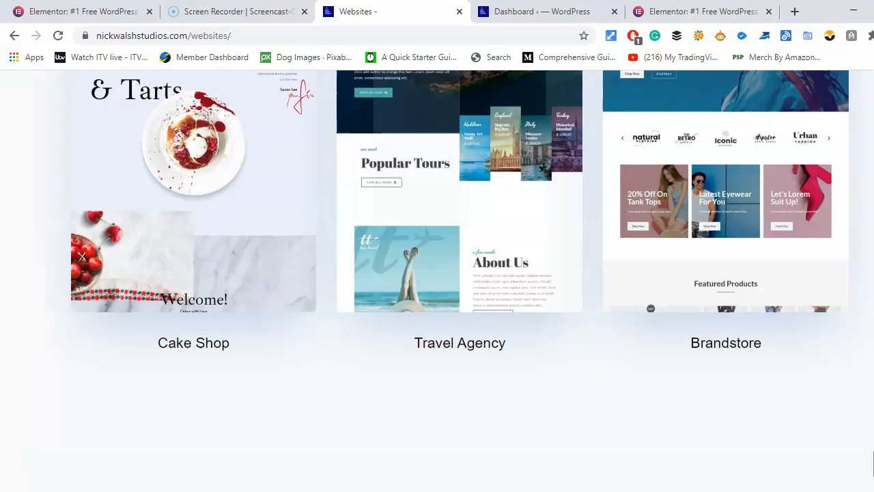
scroll(down, 3)
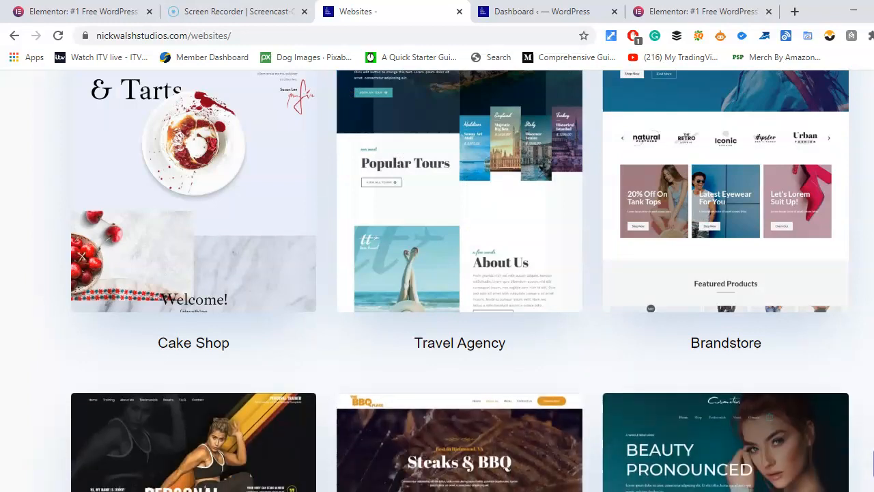
scroll(down, 3)
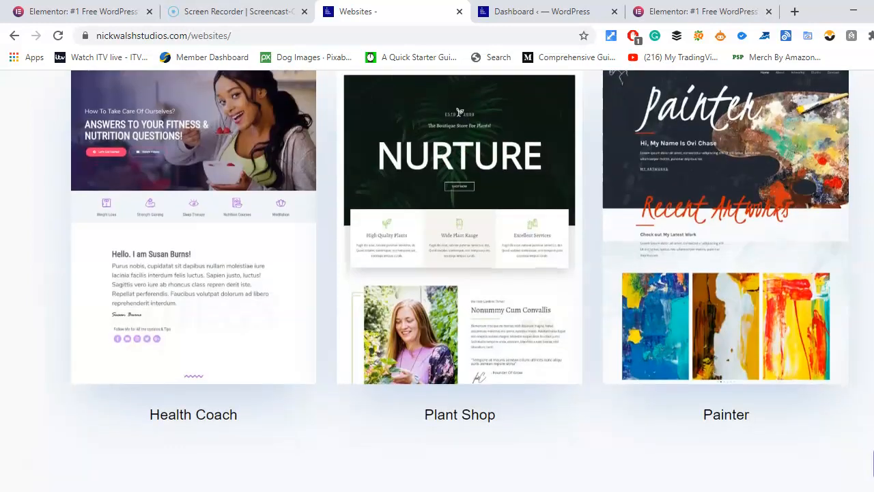
scroll(down, 3)
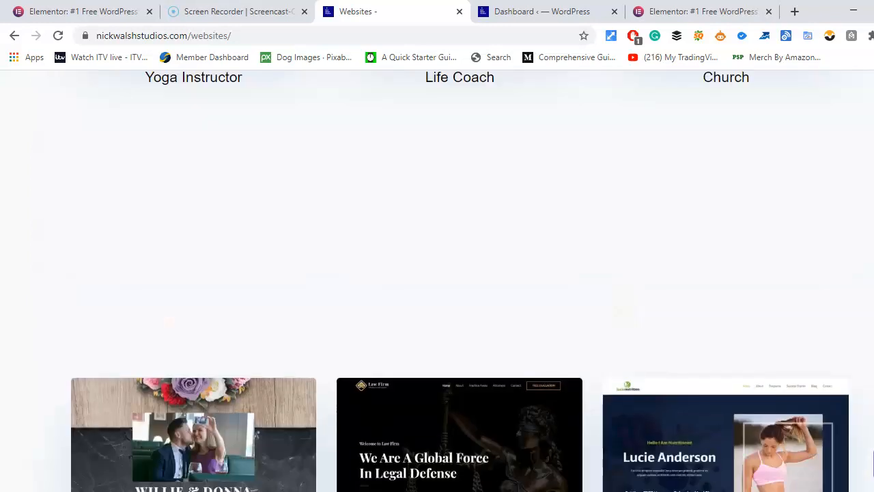
scroll(down, 3)
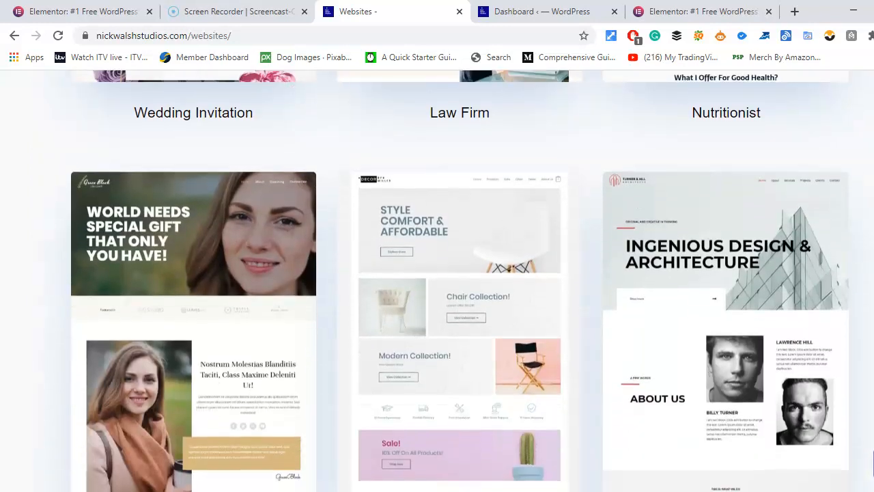
scroll(down, 3)
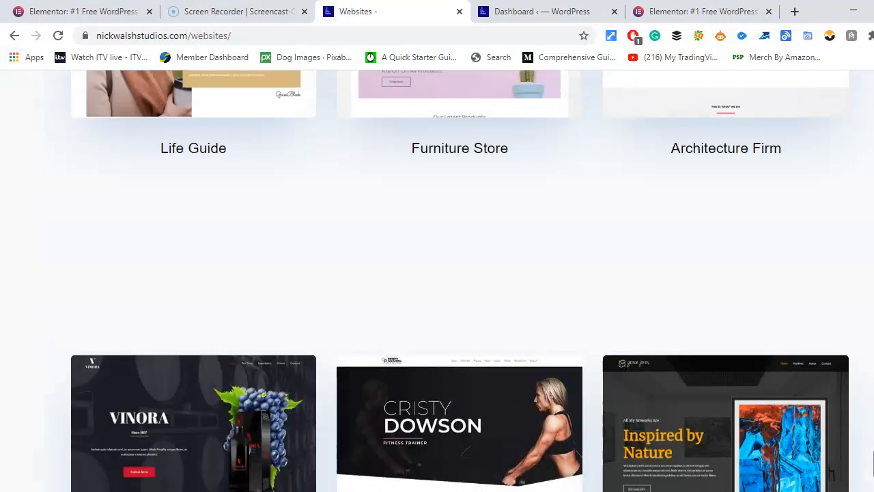
scroll(down, 3)
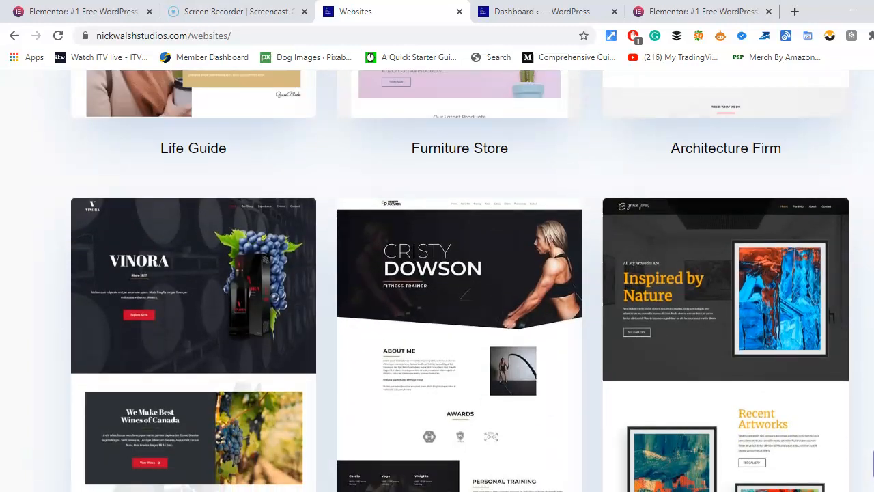
mouse_move(715, 114)
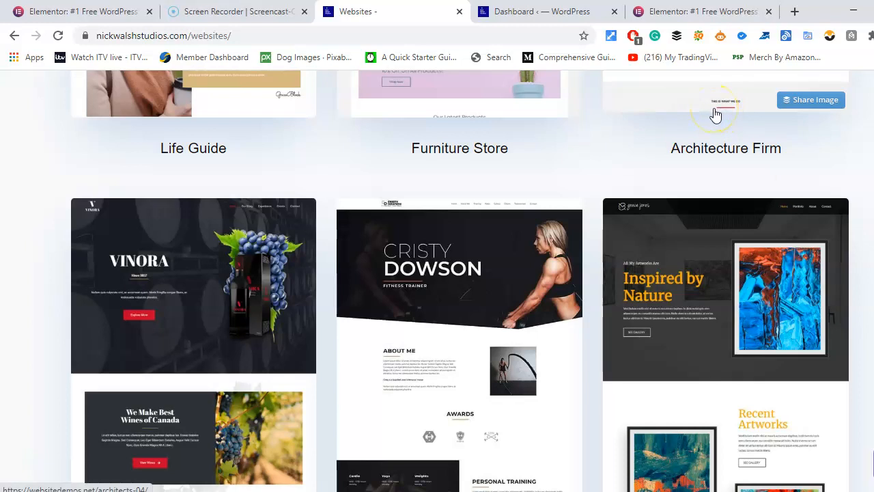
mouse_move(483, 92)
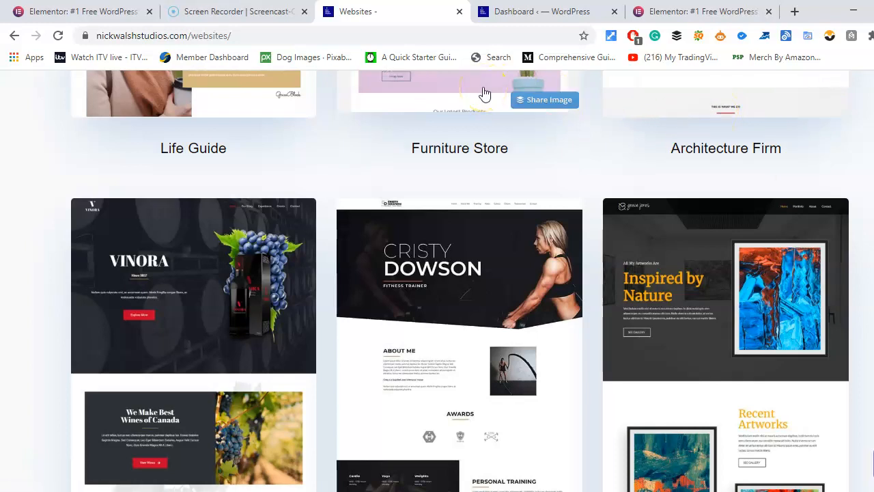
click(703, 10)
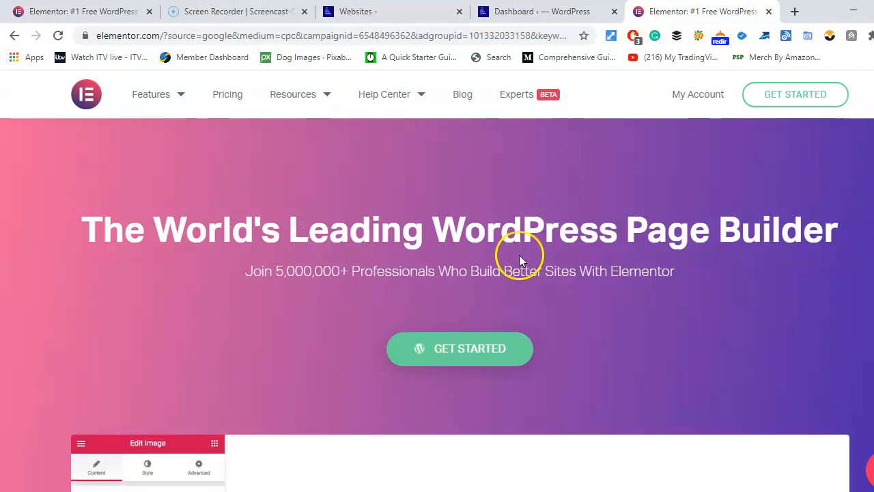
mouse_move(169, 75)
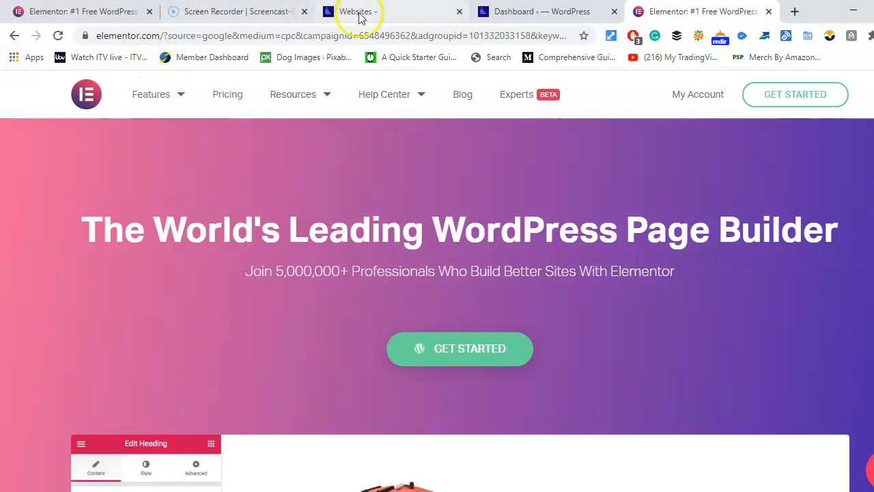
- Switch from Elementor's homepage back to the WordPress Dashboard browser tab
click(536, 12)
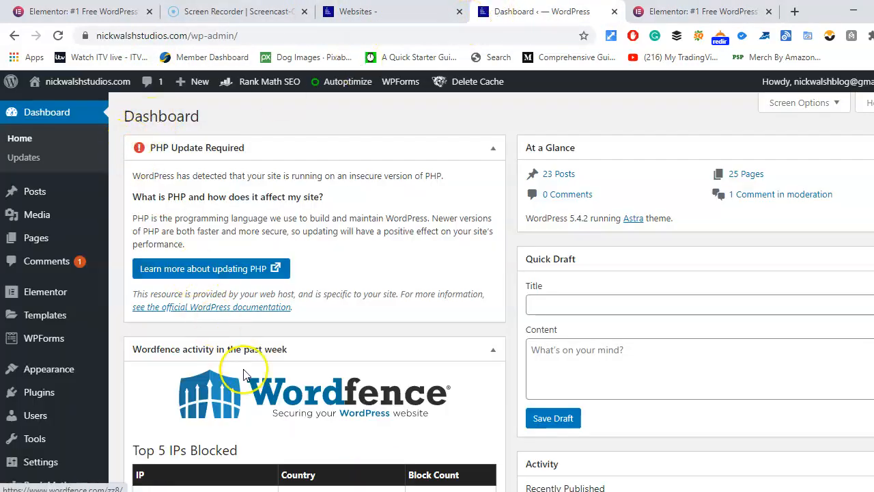
mouse_move(395, 403)
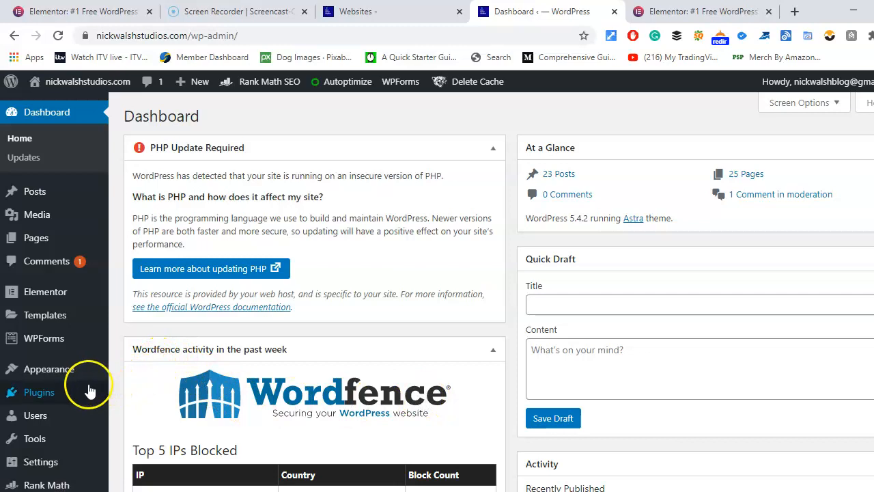
- Open Plugins > Installed Plugins from the admin sidebar
click(39, 392)
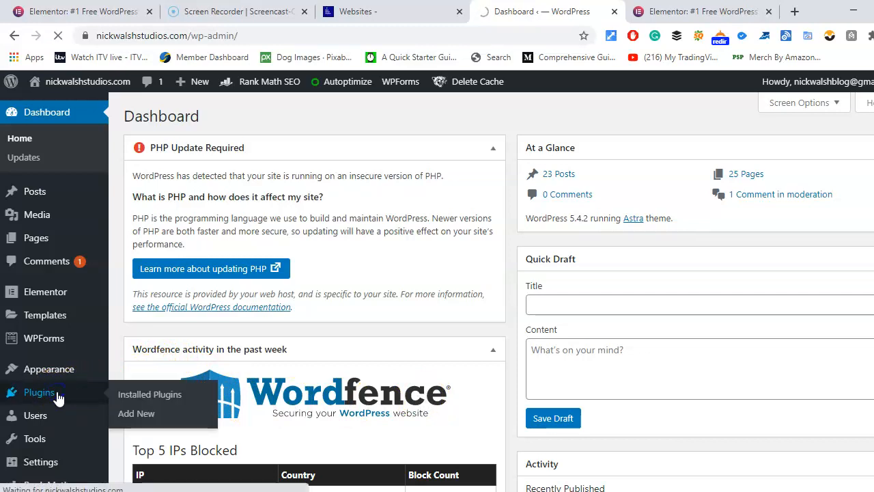
click(149, 395)
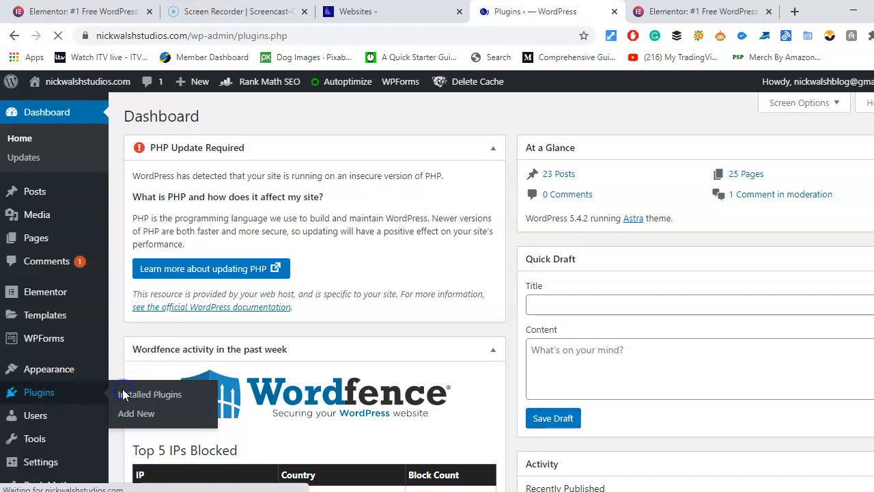
- Load the Installed Plugins list and scroll through the 18 active plugins
click(149, 394)
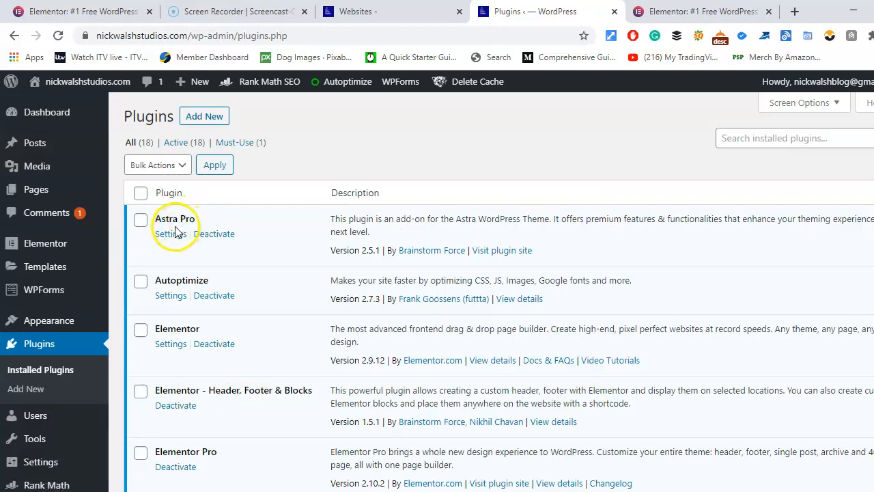
mouse_move(164, 329)
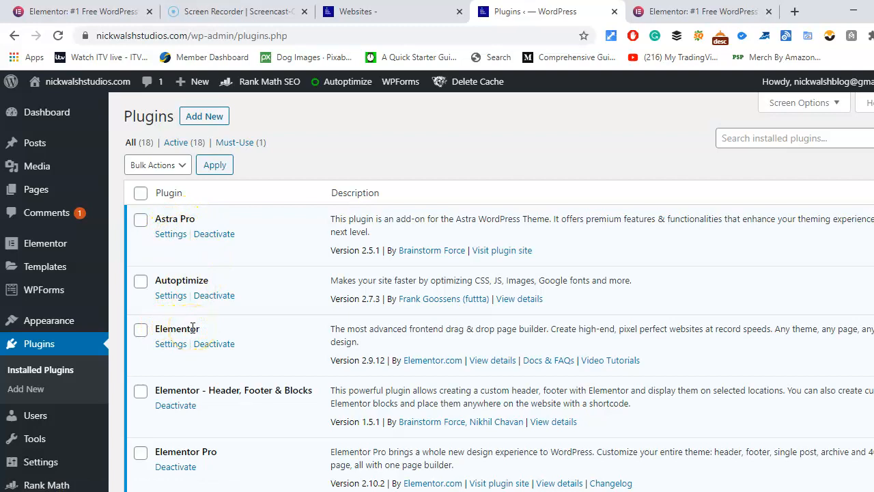
mouse_move(191, 390)
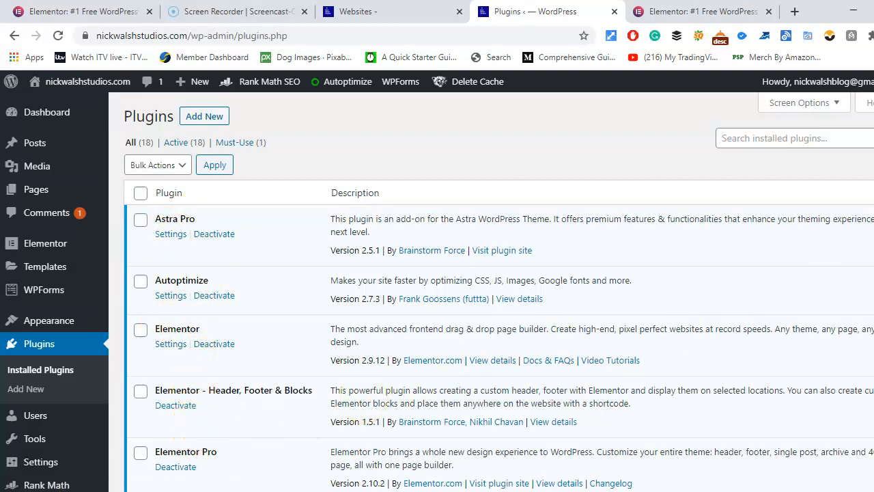
scroll(down, 3)
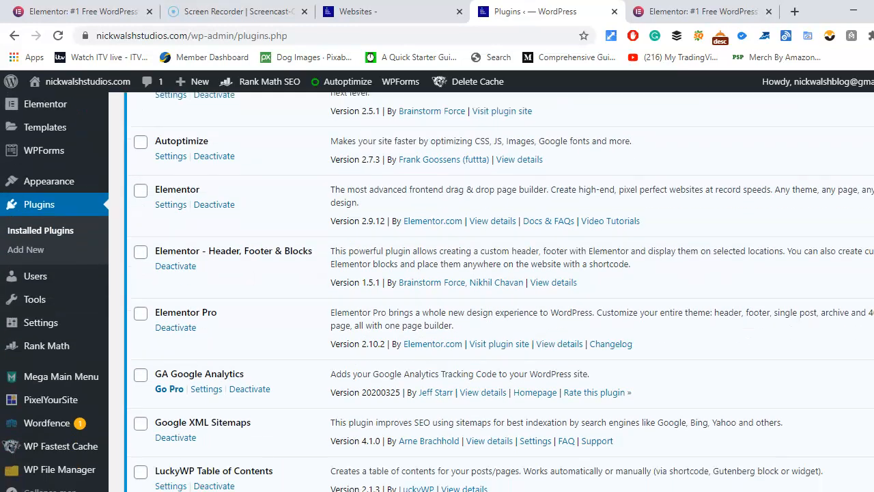
scroll(down, 3)
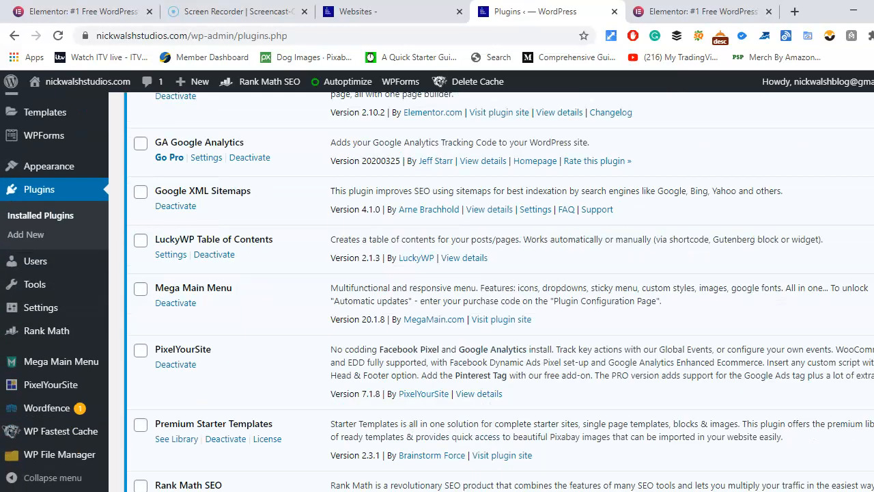
scroll(down, 3)
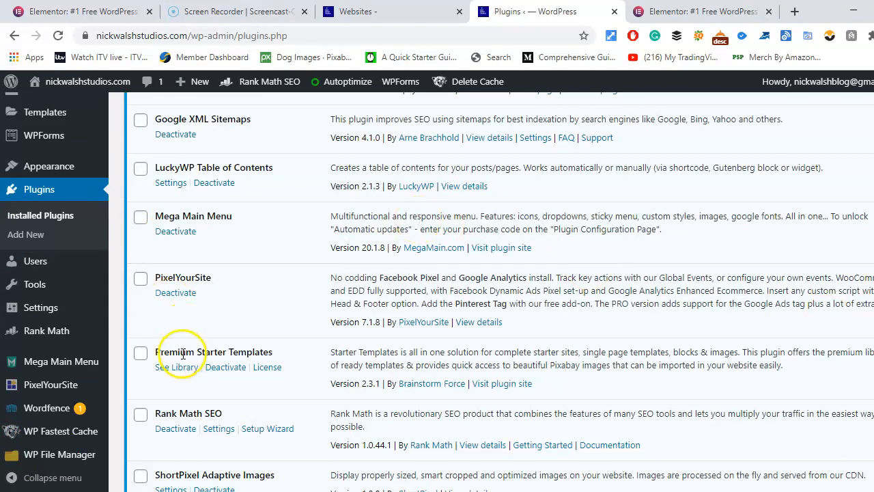
mouse_move(164, 434)
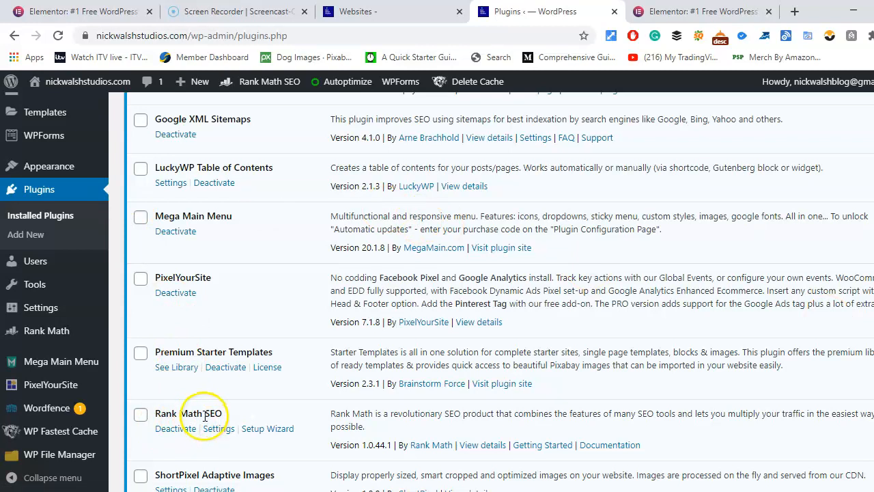
mouse_move(176, 394)
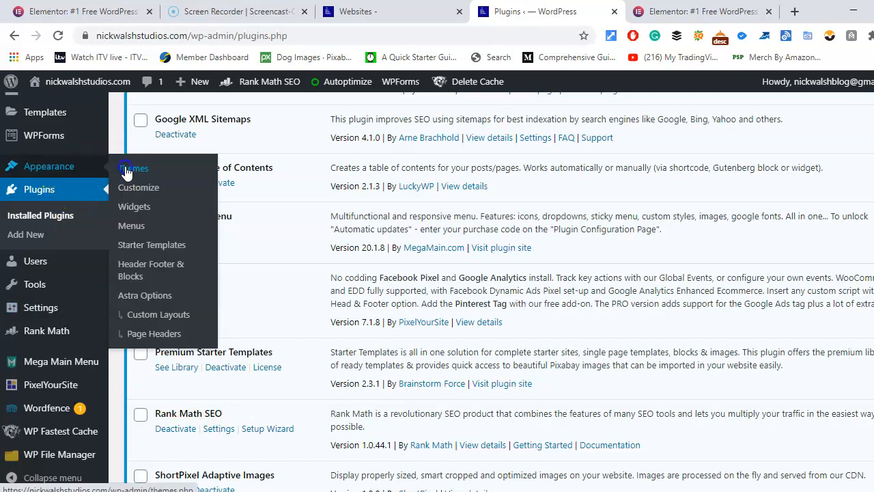
- Open Appearance > Themes, listing Astra active alongside SEOWP
click(133, 168)
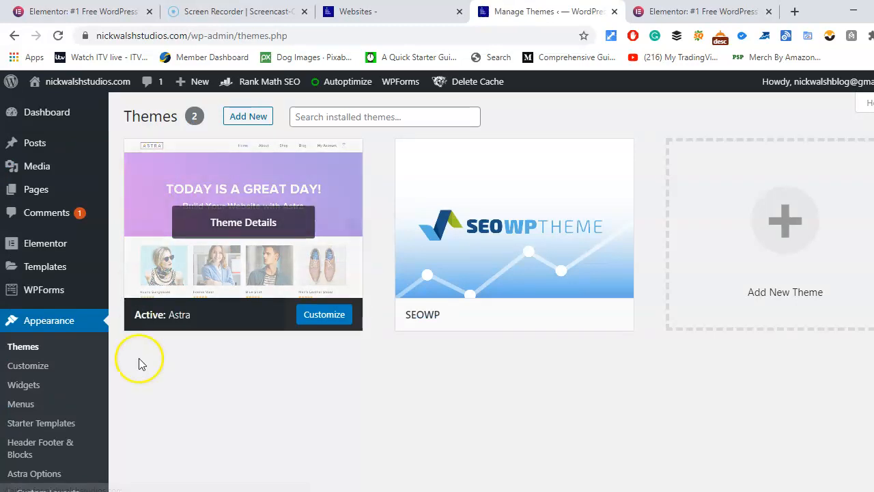
mouse_move(168, 324)
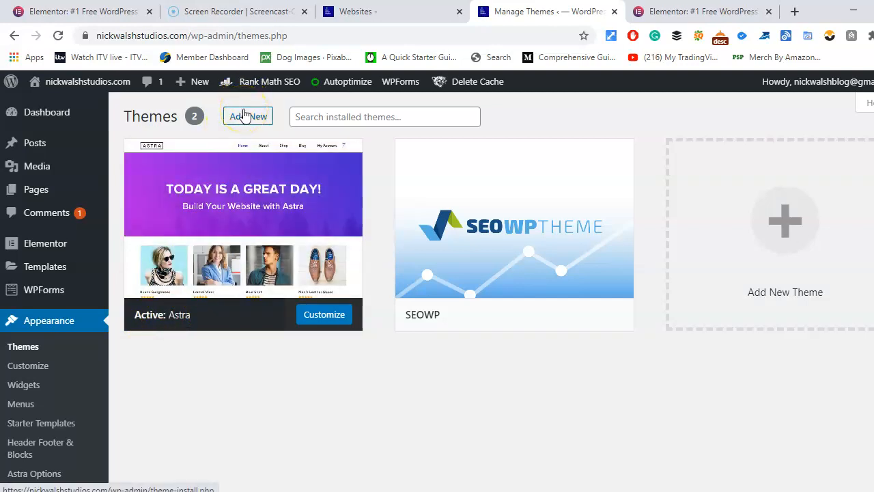
mouse_move(229, 189)
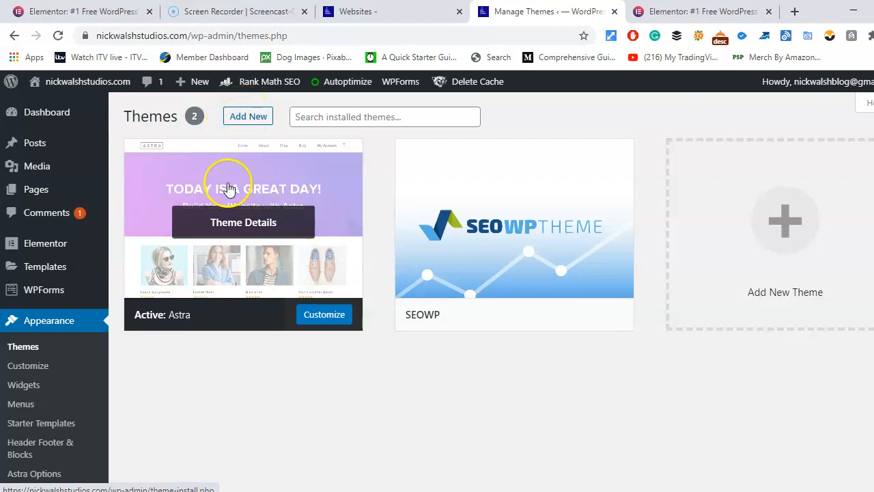
mouse_move(166, 309)
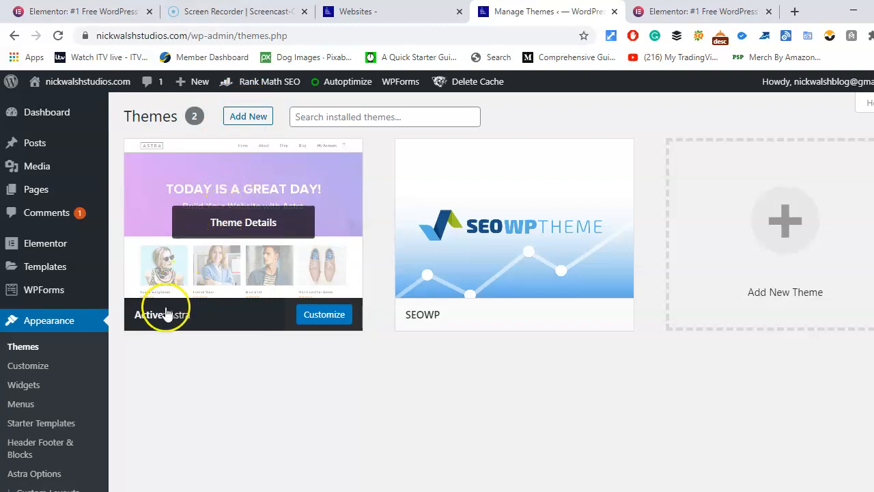
mouse_move(172, 142)
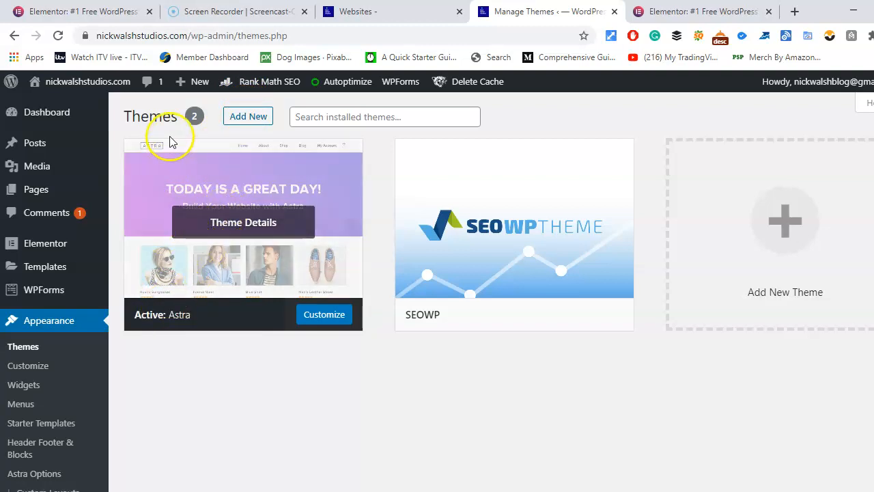
click(200, 82)
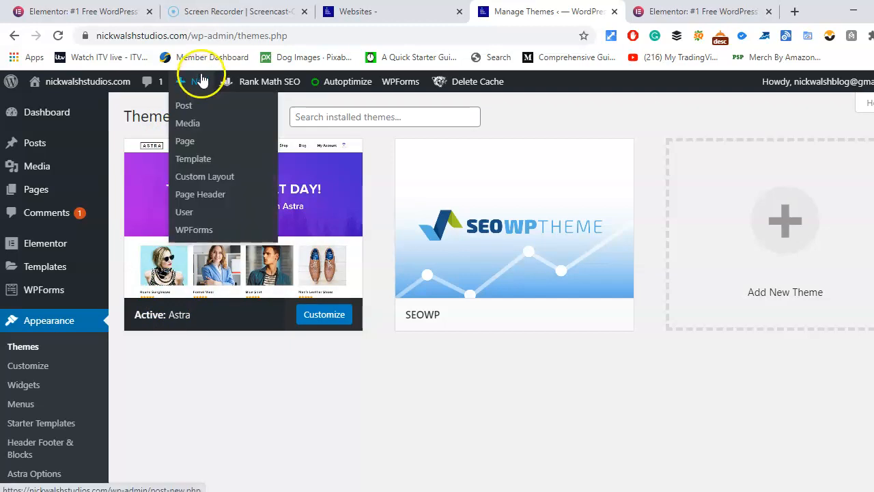
mouse_move(149, 15)
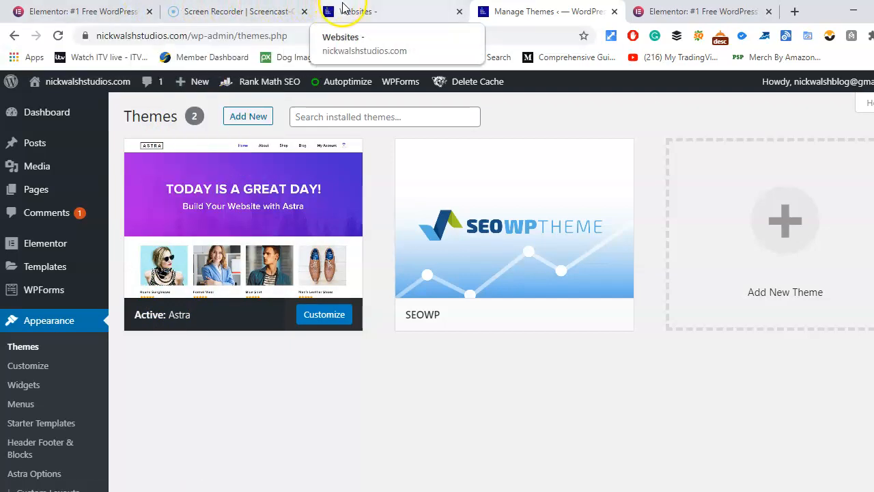
- Switch to the Websites tab and scroll down through the template gallery
click(364, 11)
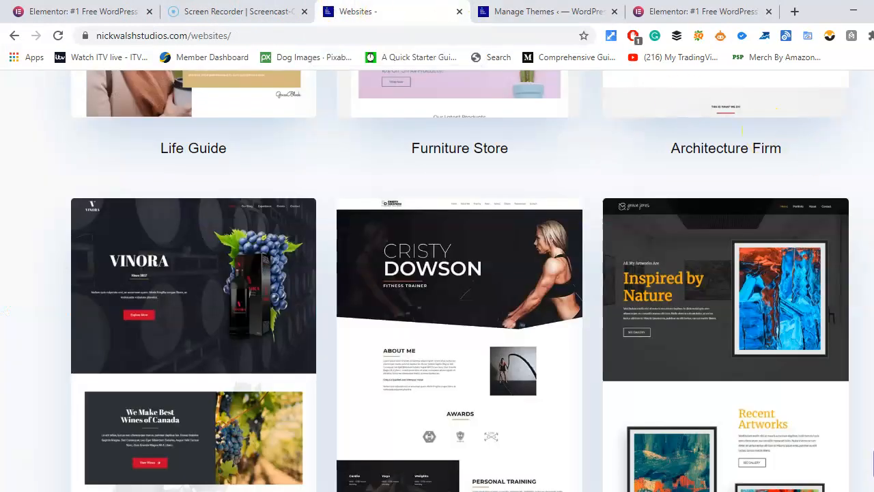
scroll(down, 3)
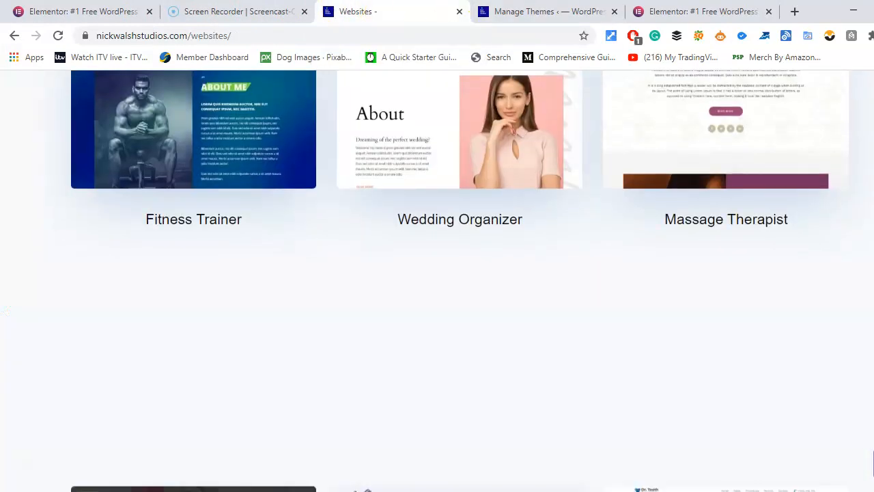
scroll(down, 3)
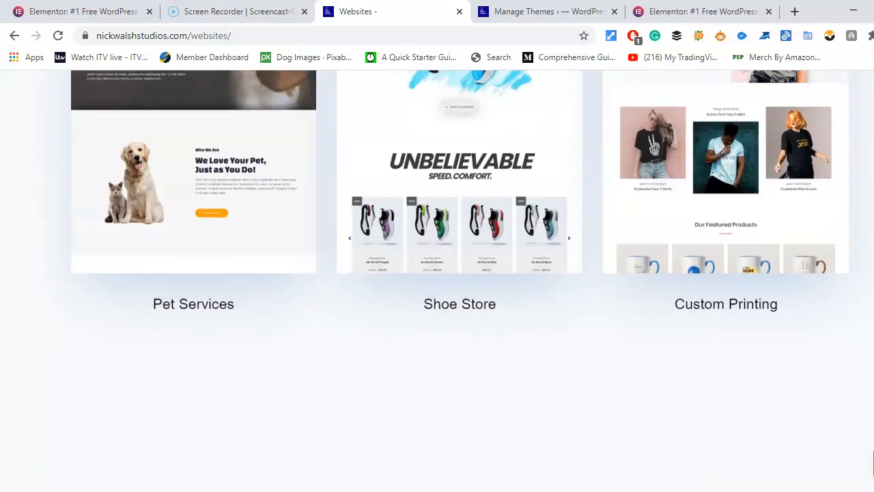
scroll(down, 3)
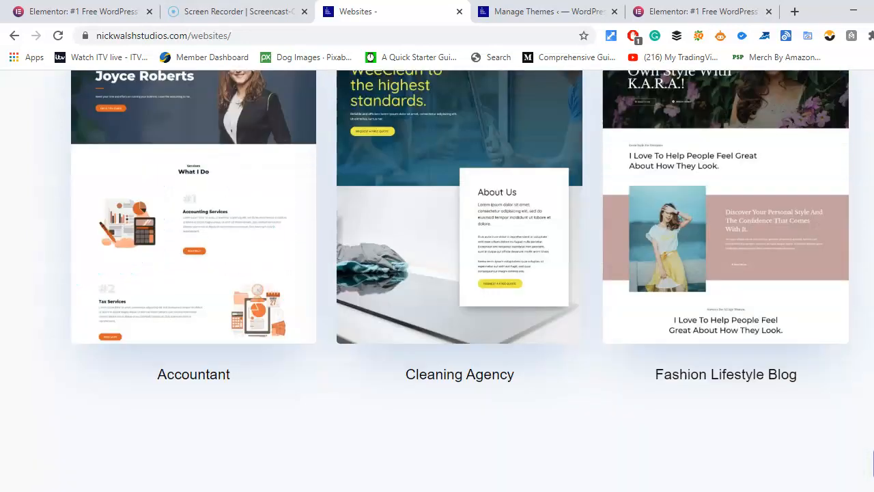
scroll(down, 3)
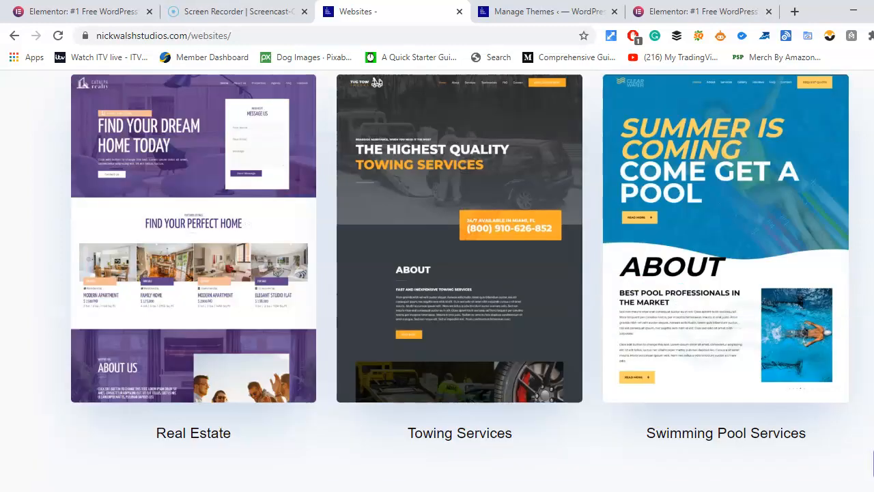
scroll(down, 3)
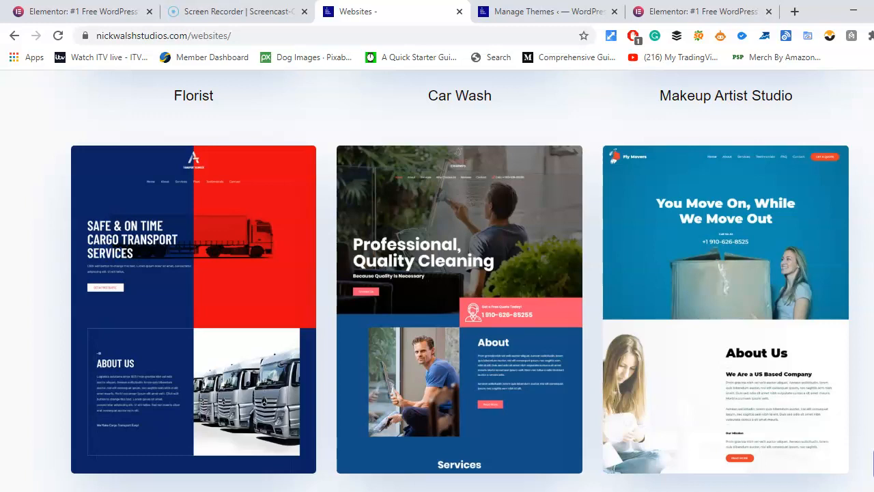
mouse_move(317, 33)
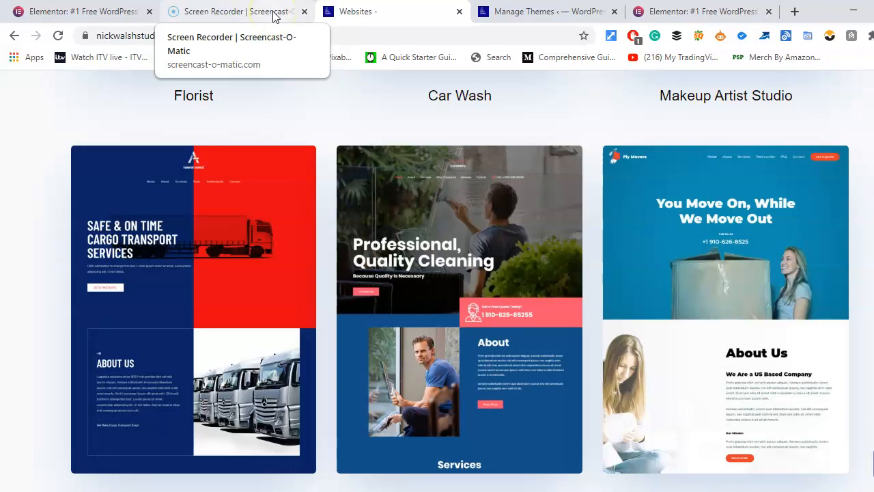
- Reselect the Websites tab and scroll back to the top heading
click(369, 11)
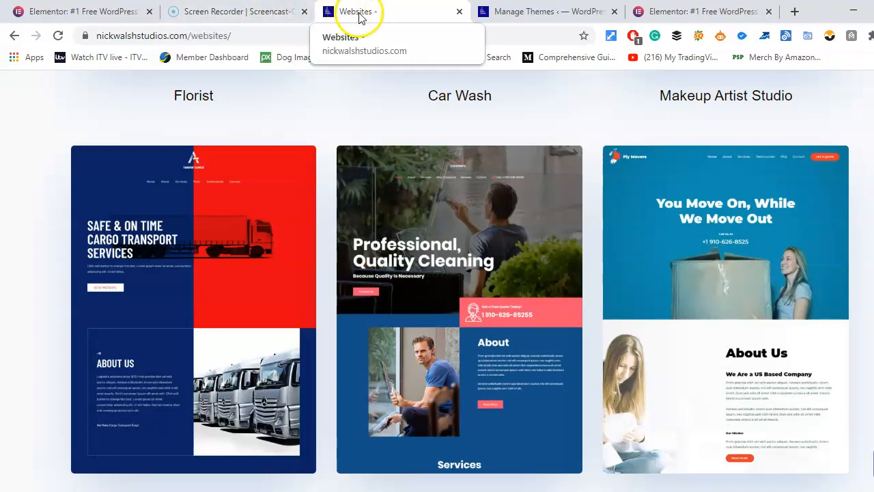
mouse_move(403, 15)
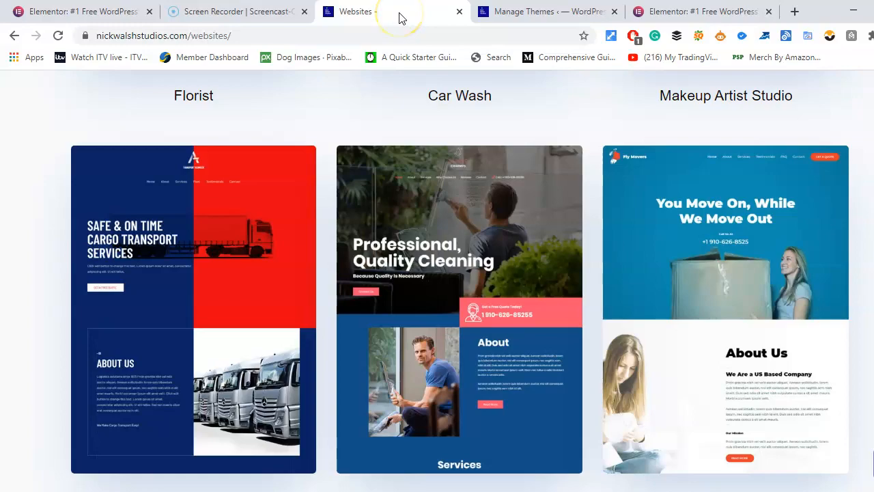
scroll(down, 3)
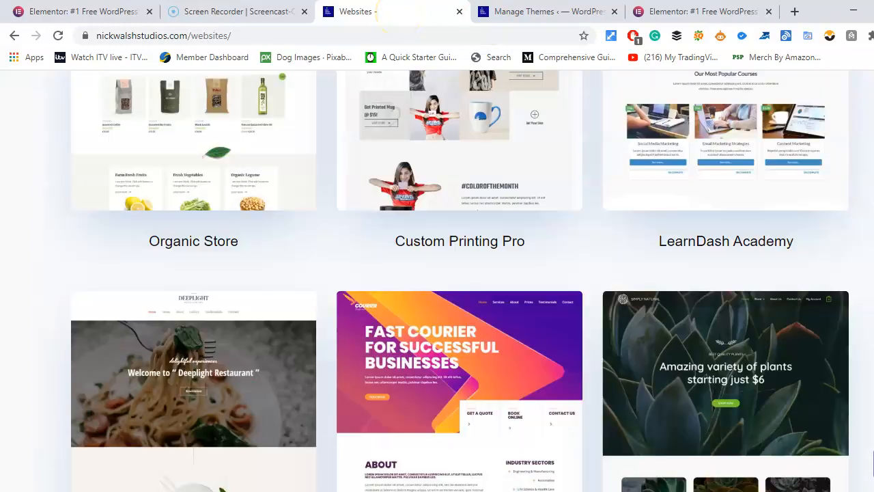
scroll(up, 3)
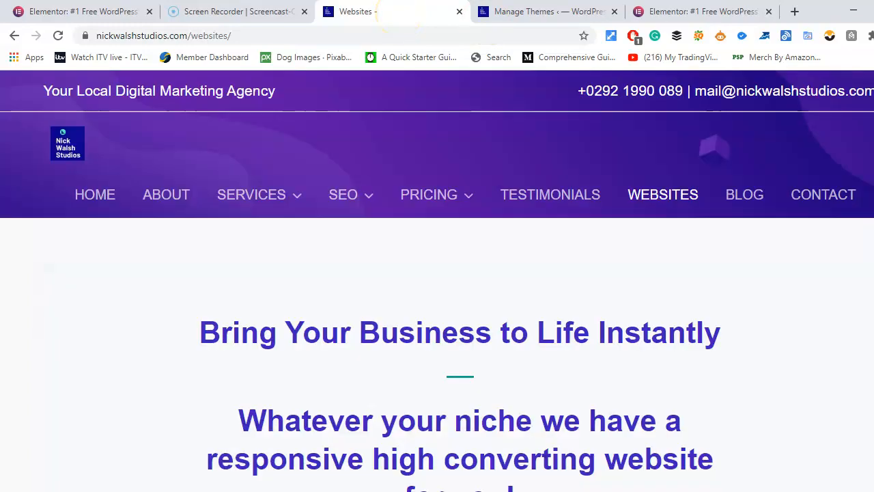